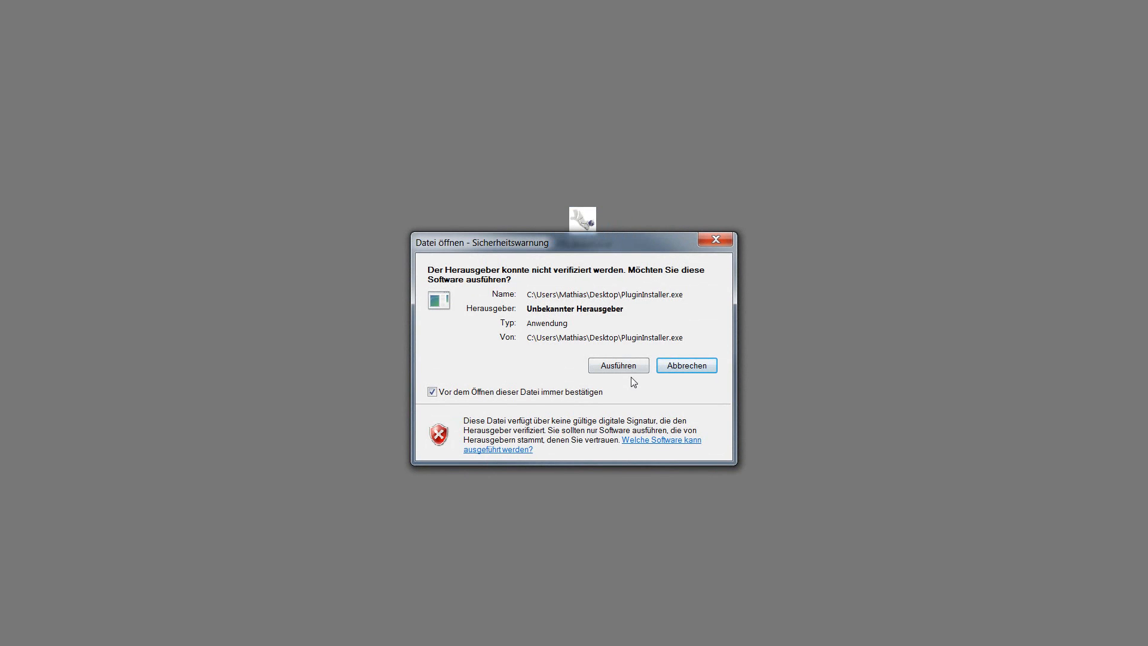
Allow the downloaded installer to run and install for Rhinoceros 5 x64
left_click(617, 366)
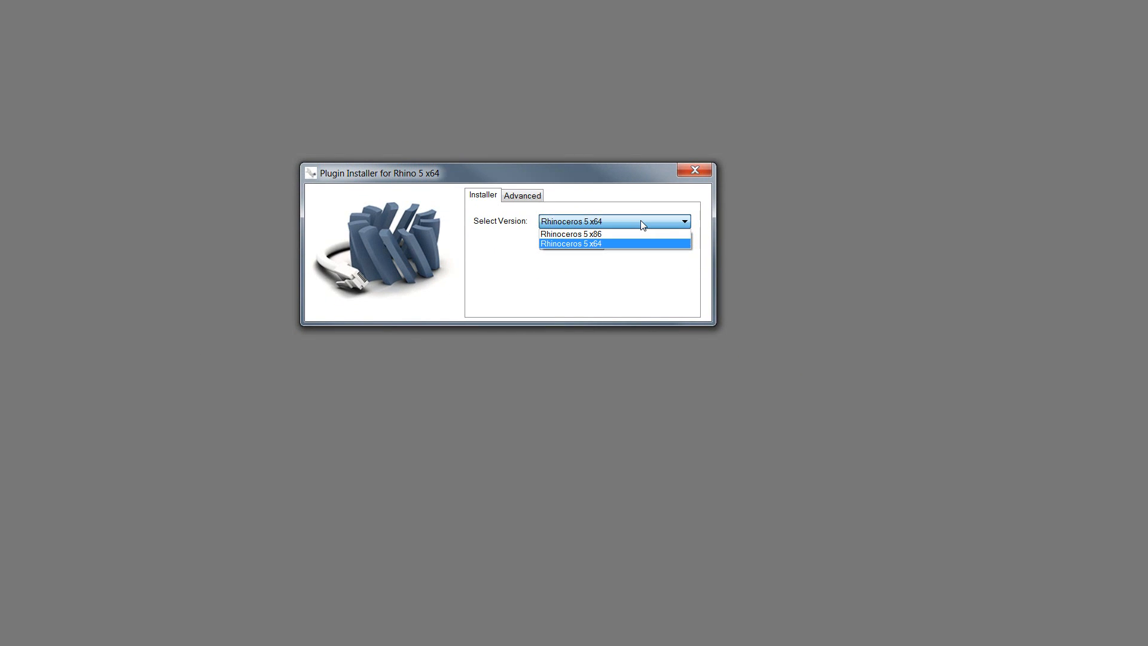
mouse_move(645, 198)
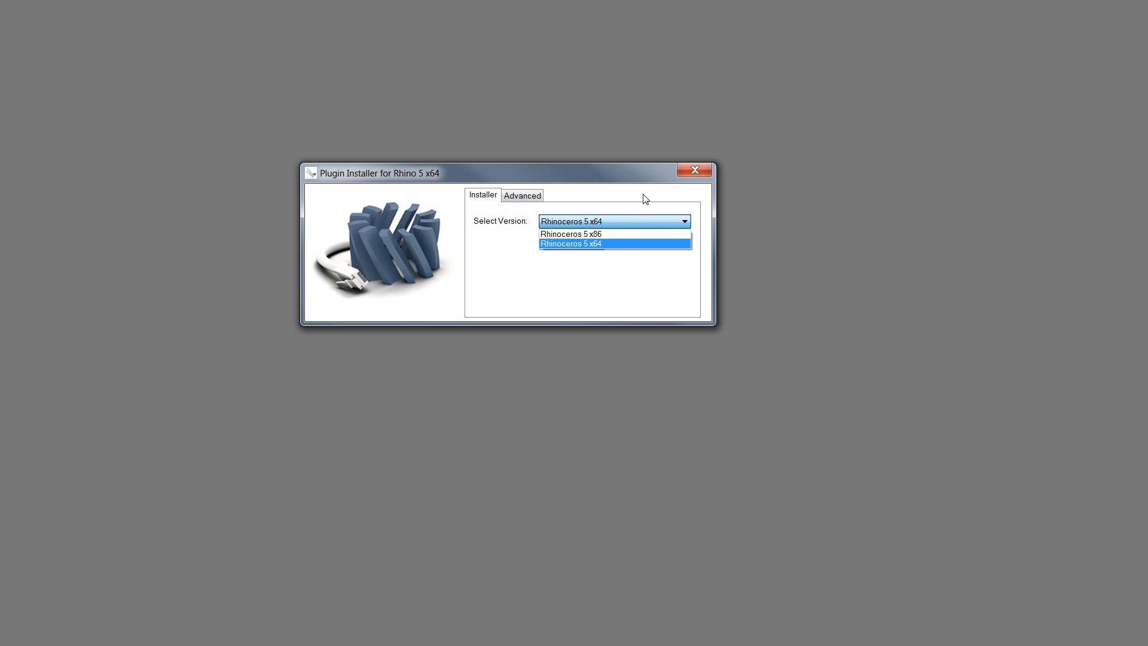
left_click(570, 243)
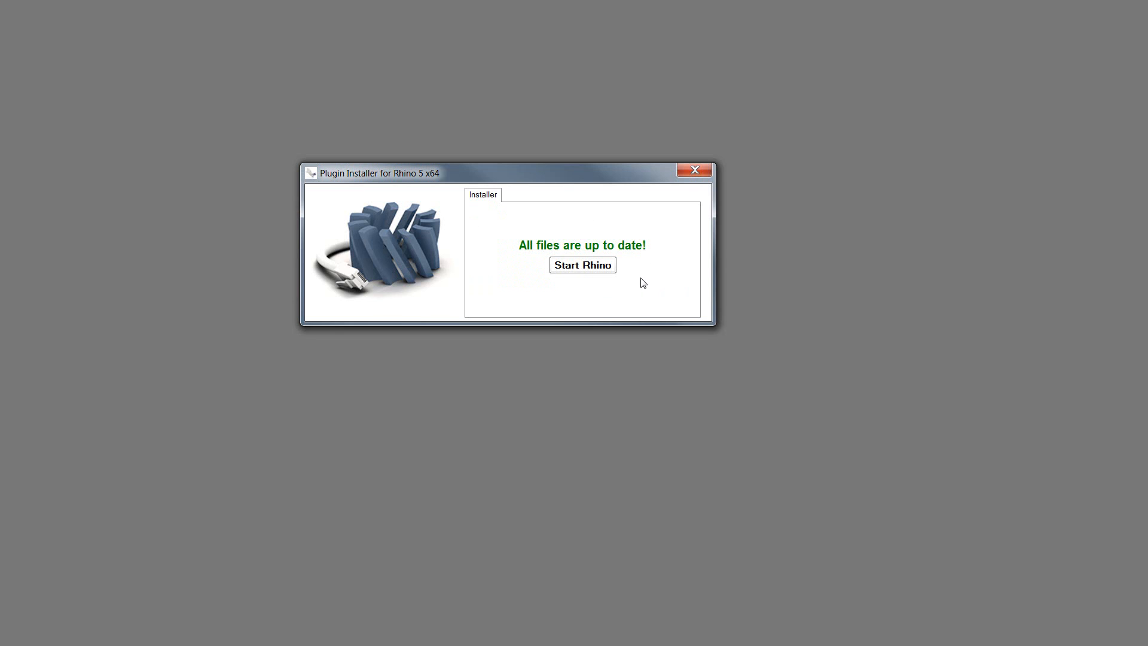
Start Rhino from the installer and bring up the plug-in login prompt
left_click(582, 264)
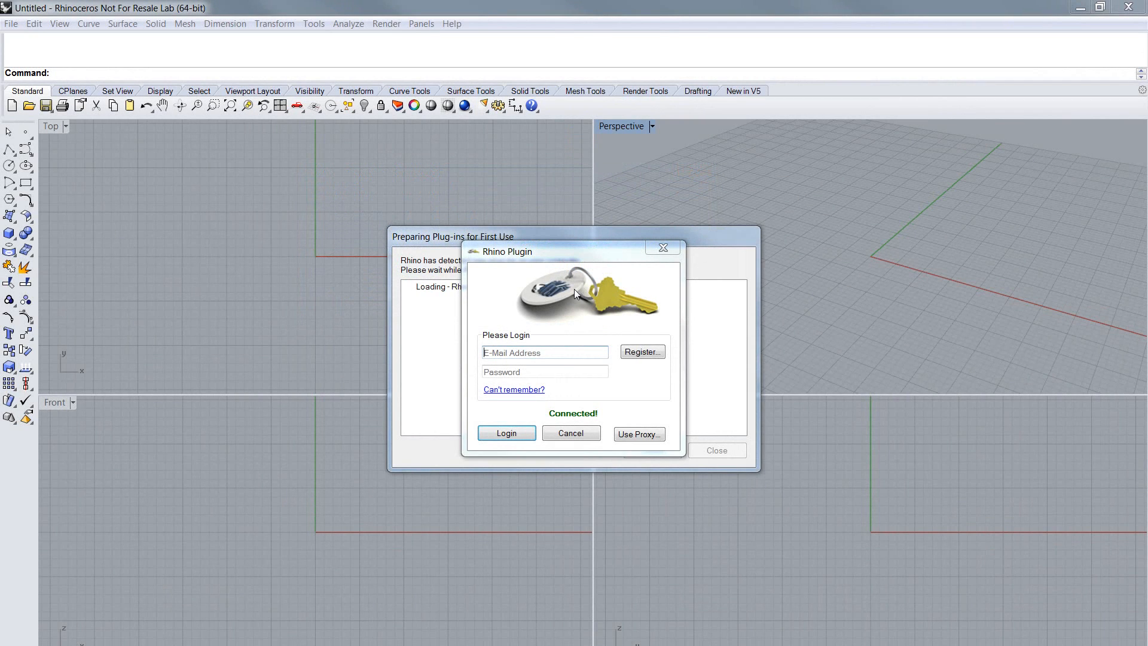
mouse_move(578, 261)
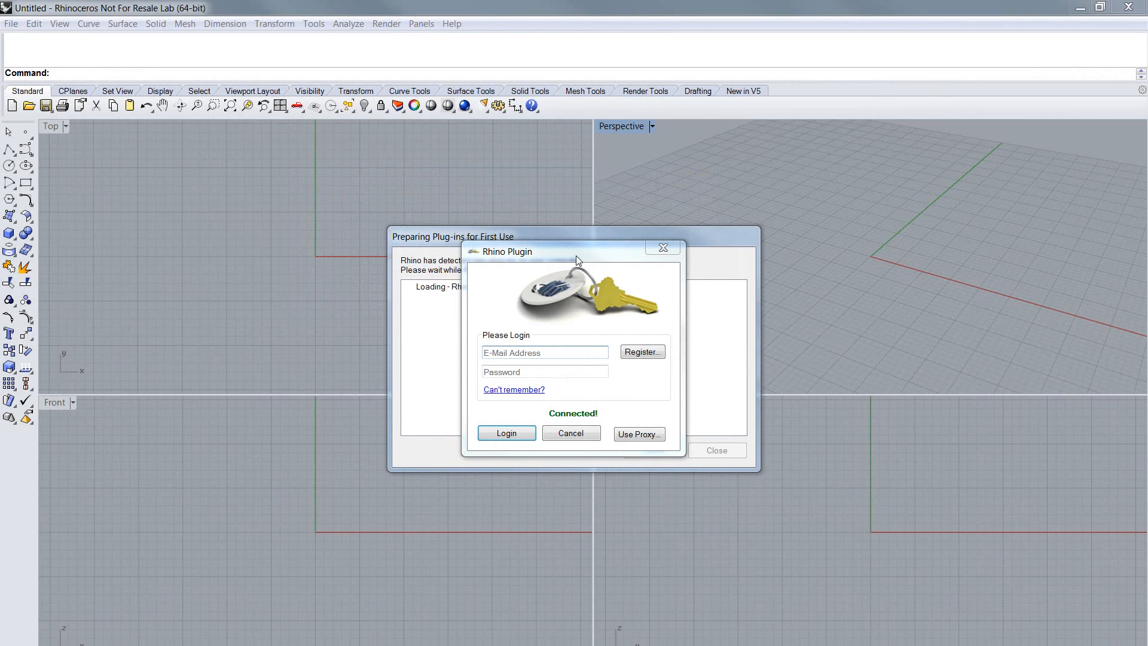
mouse_move(620, 310)
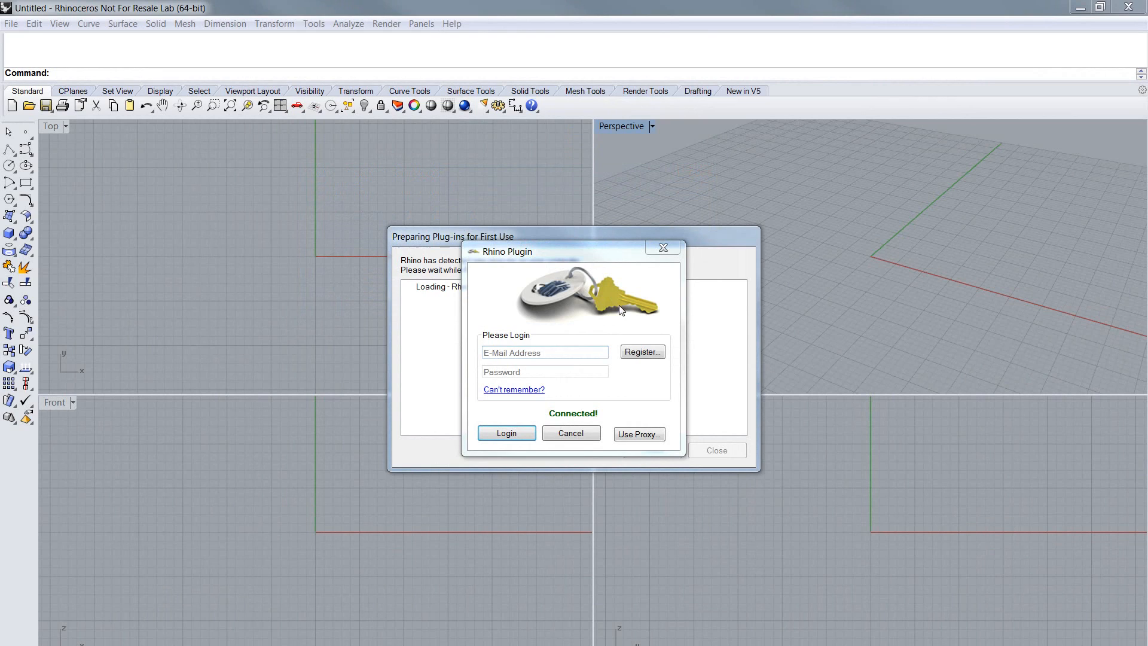
left_click(544, 352)
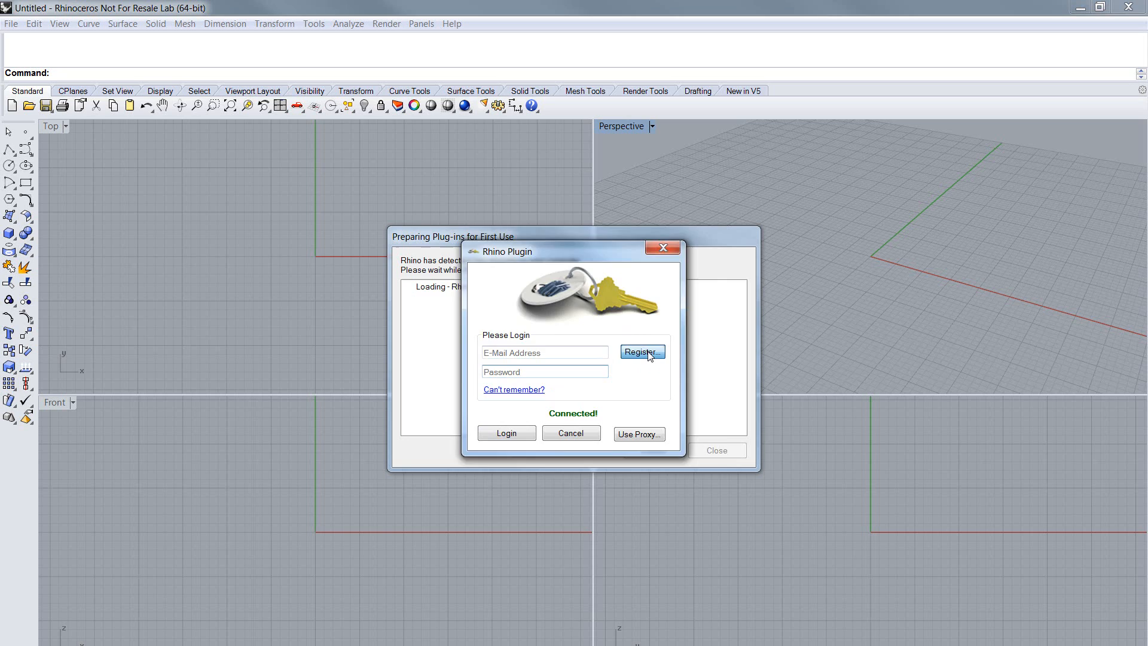
Start a new plug-in account, entering first name 'Mathias', then e-mail and password
left_click(642, 352)
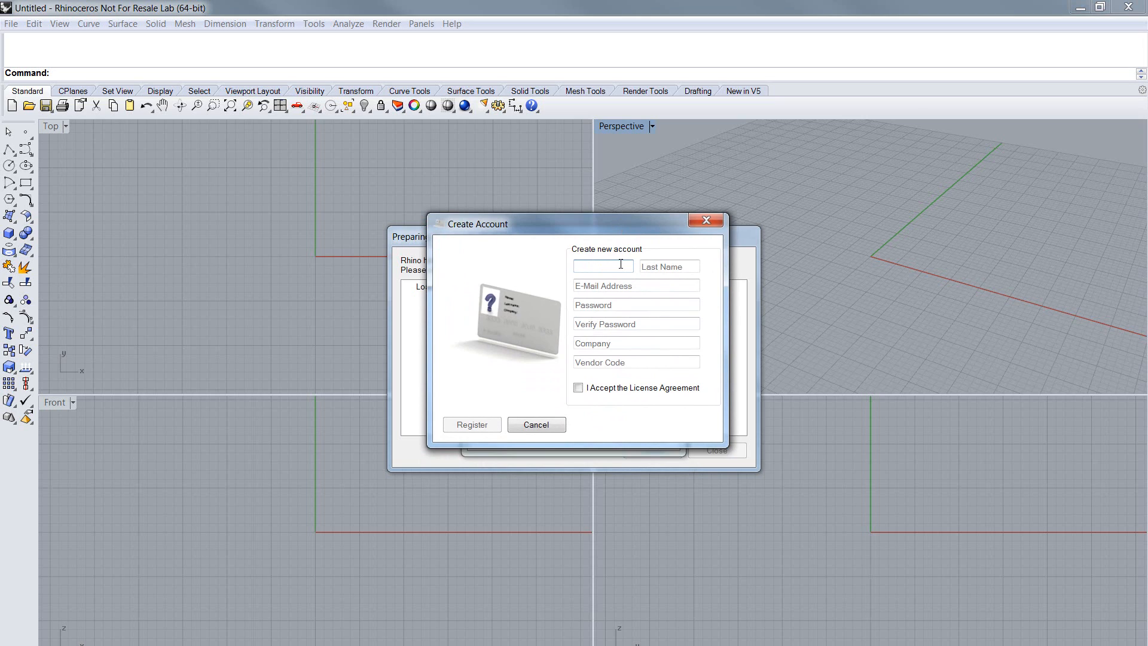
type("Ma")
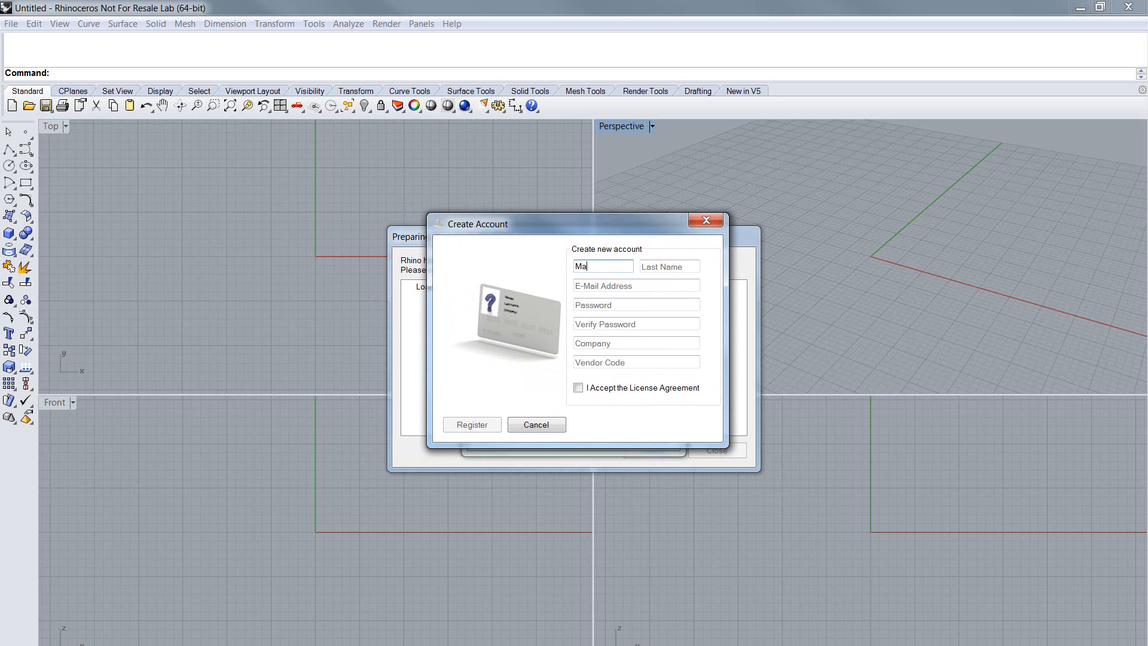
type("Mathias")
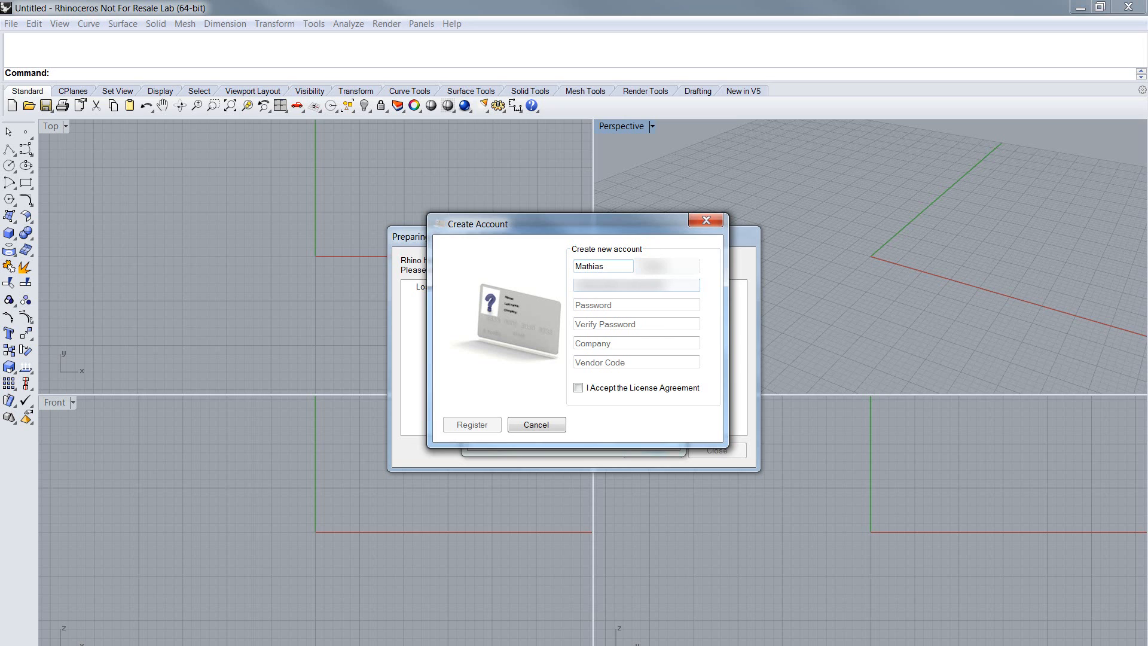
left_click(635, 304)
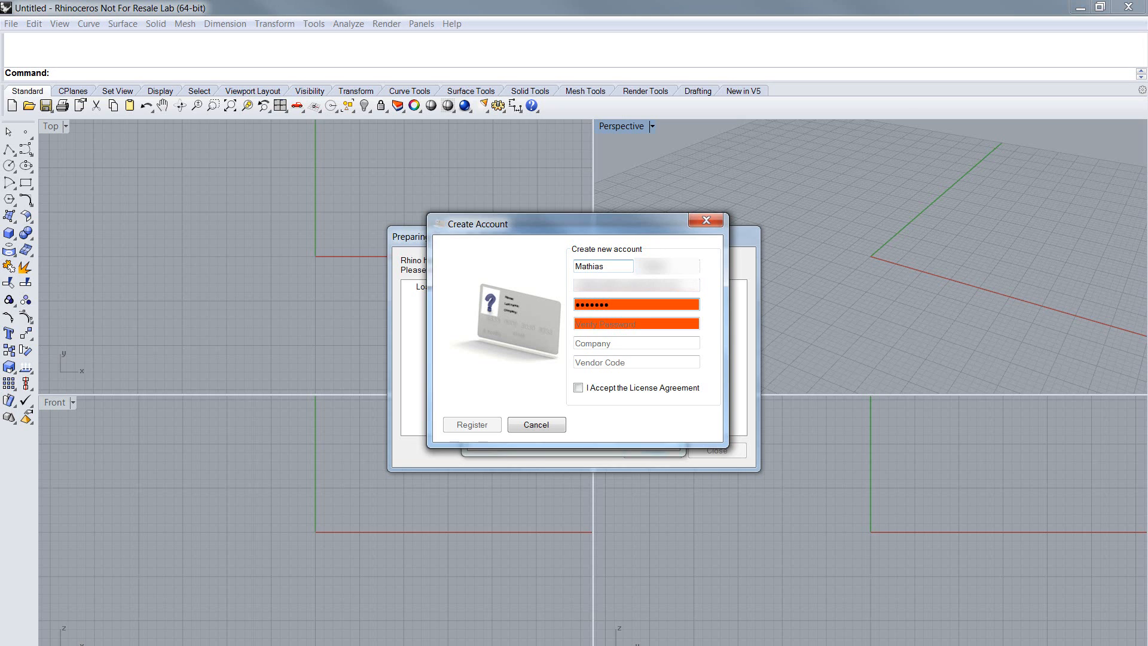
Fill in the password verification, company and vendor code
type("••")
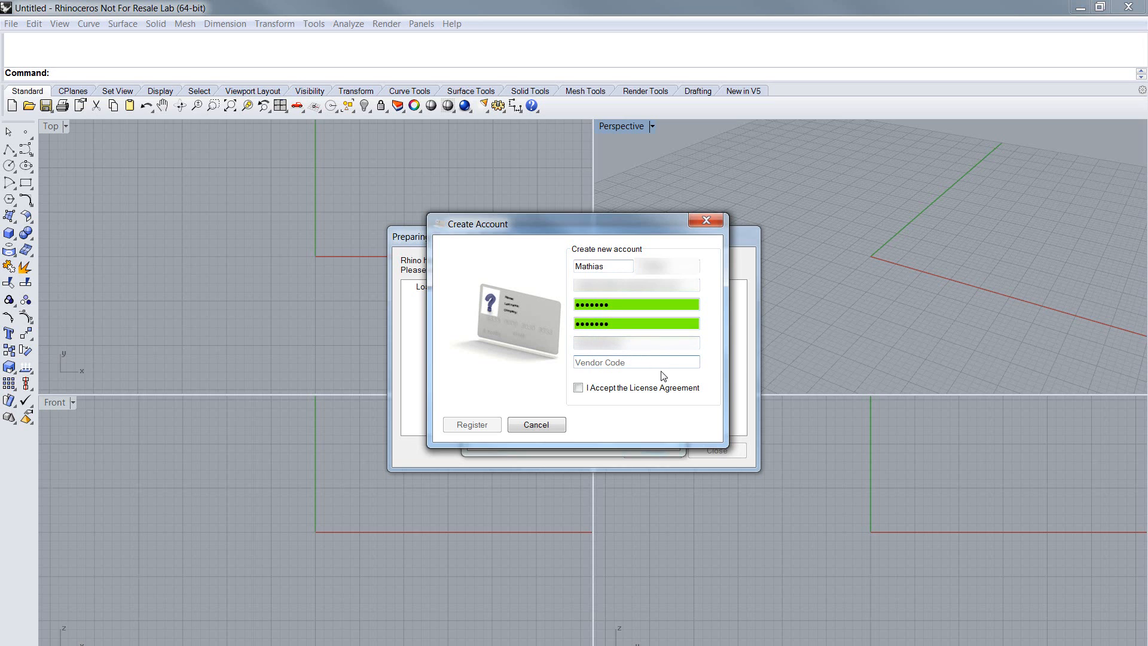
left_click(635, 361)
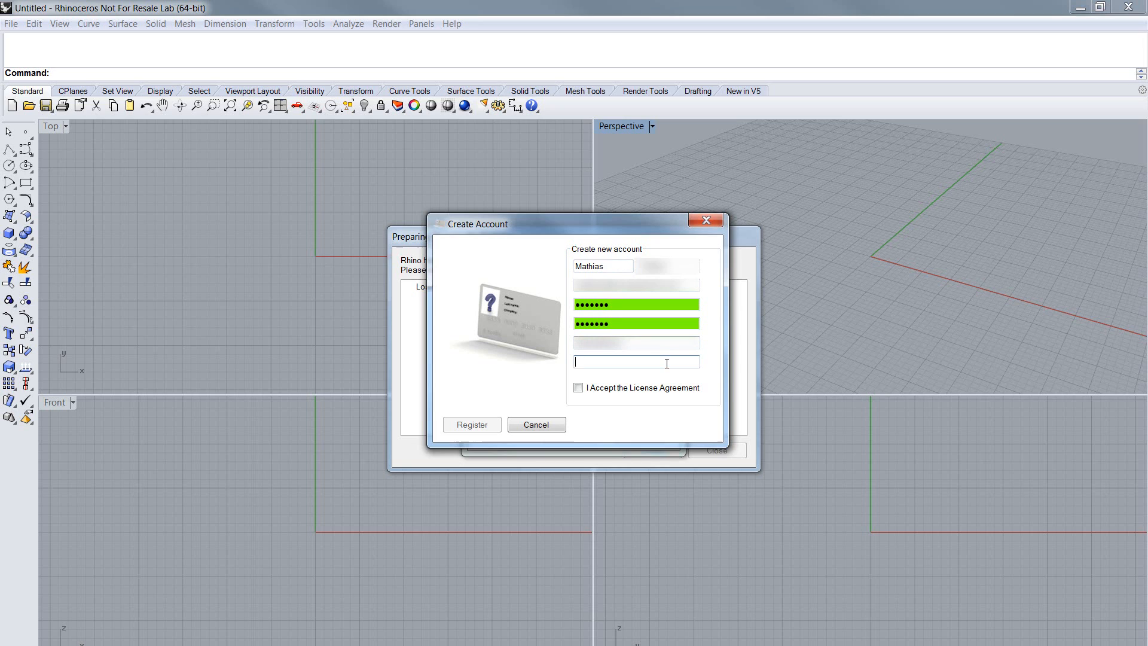
type("V")
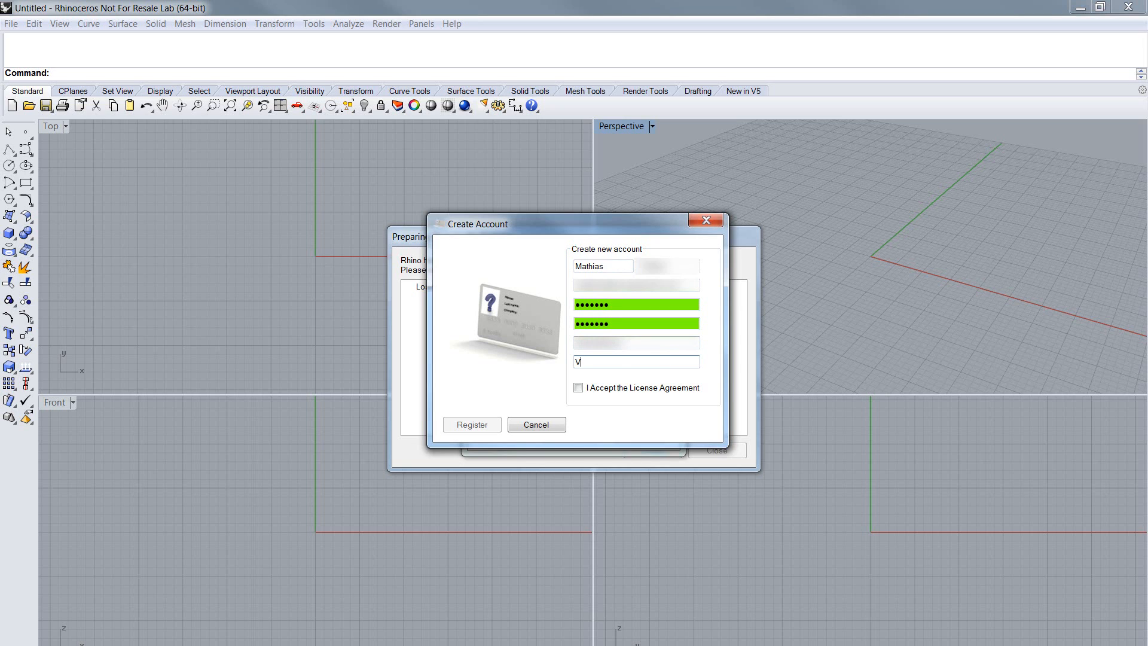
key("Backspace")
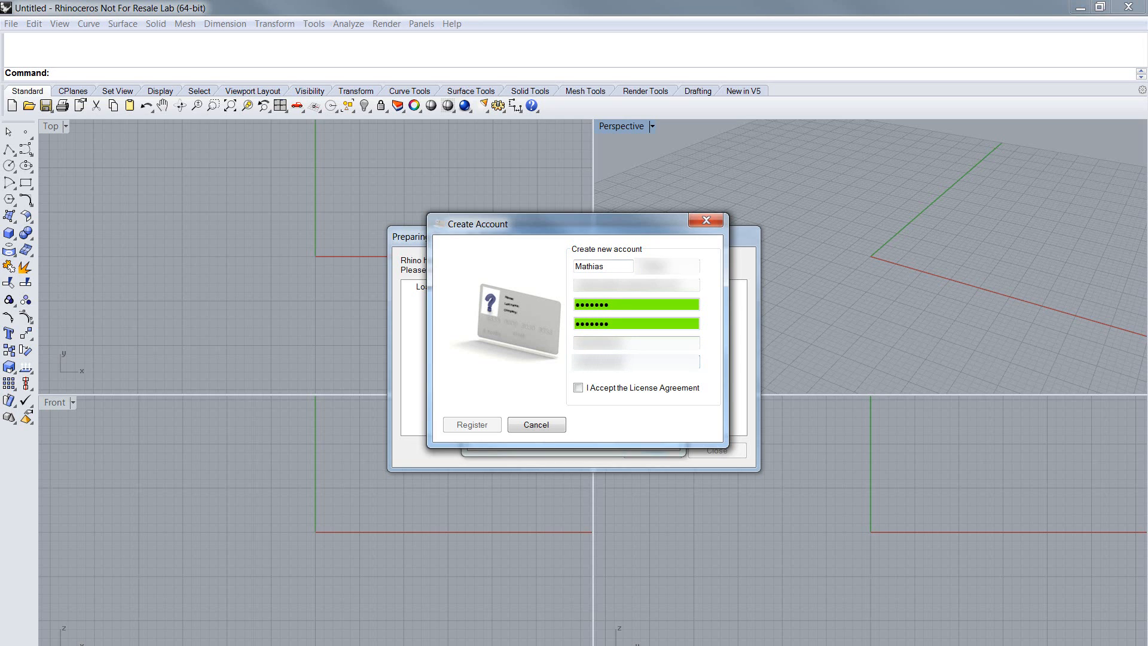
Accept the license agreement and submit the account registration
left_click(579, 387)
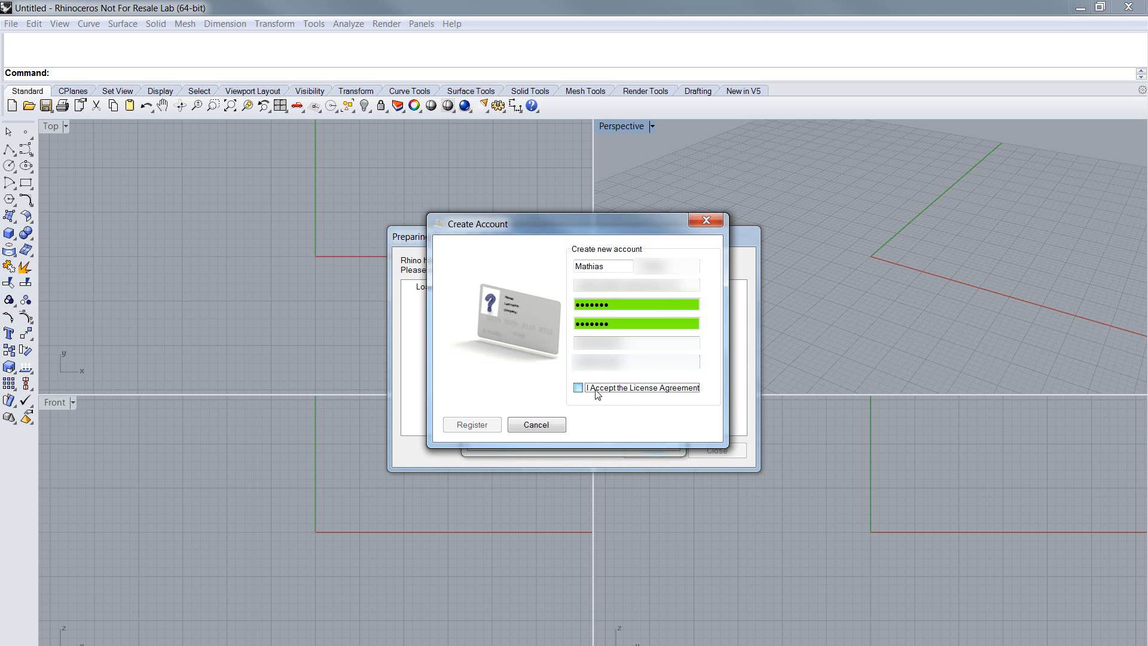
left_click(578, 388)
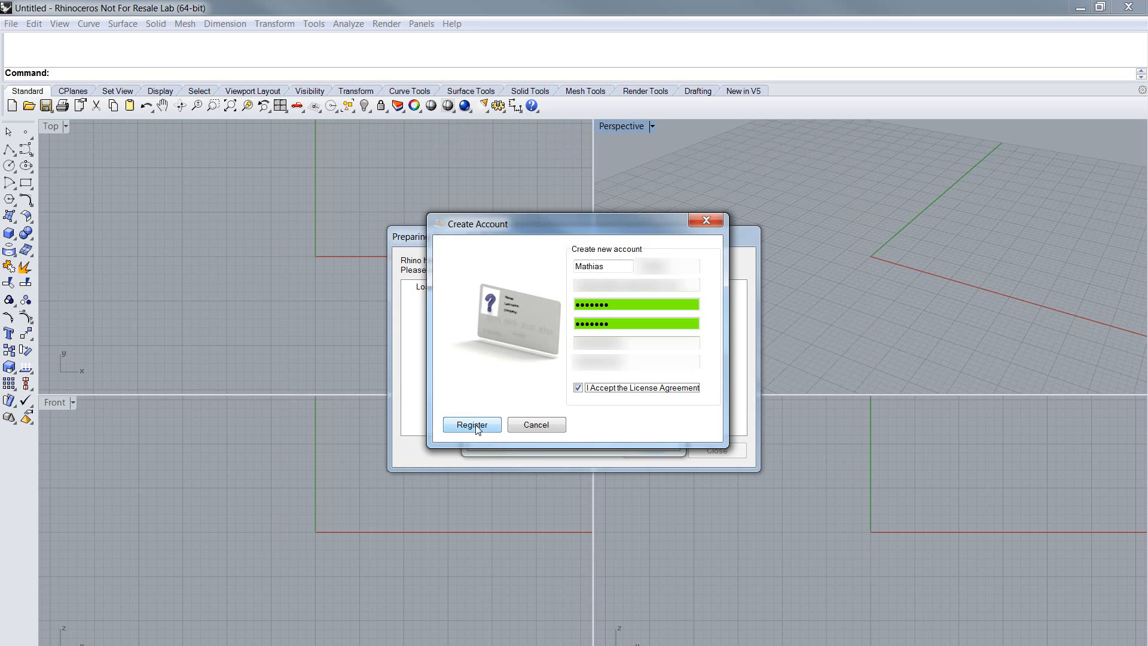
left_click(472, 425)
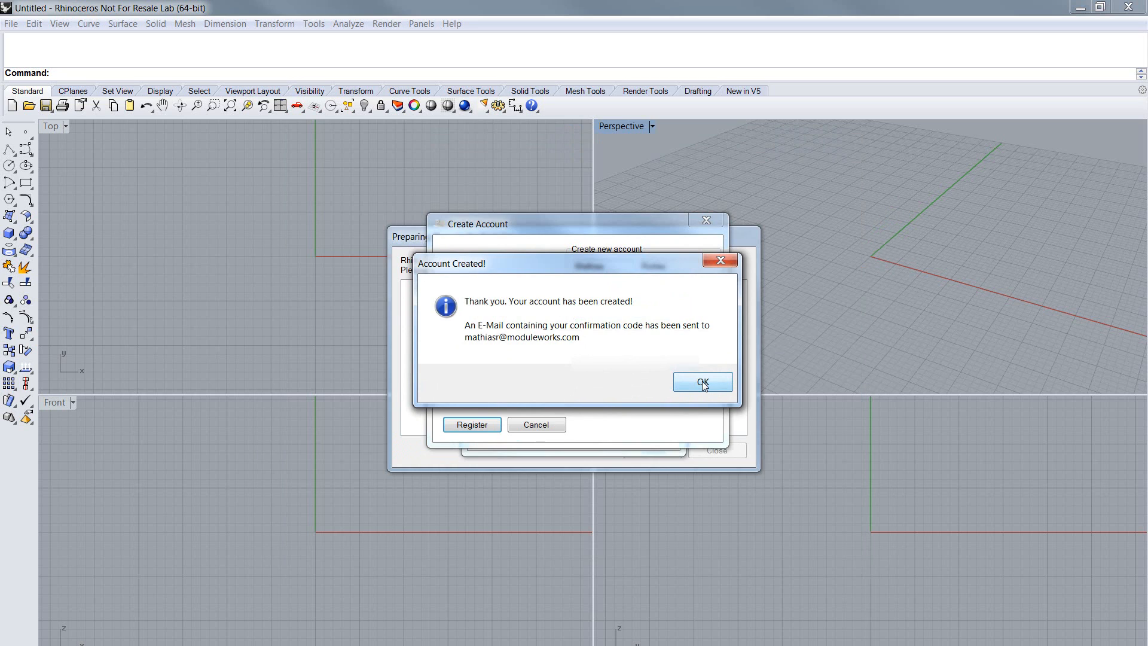
Paste the e-mailed confirmation code into the Confirmation Code field and confirm the account
left_click(701, 381)
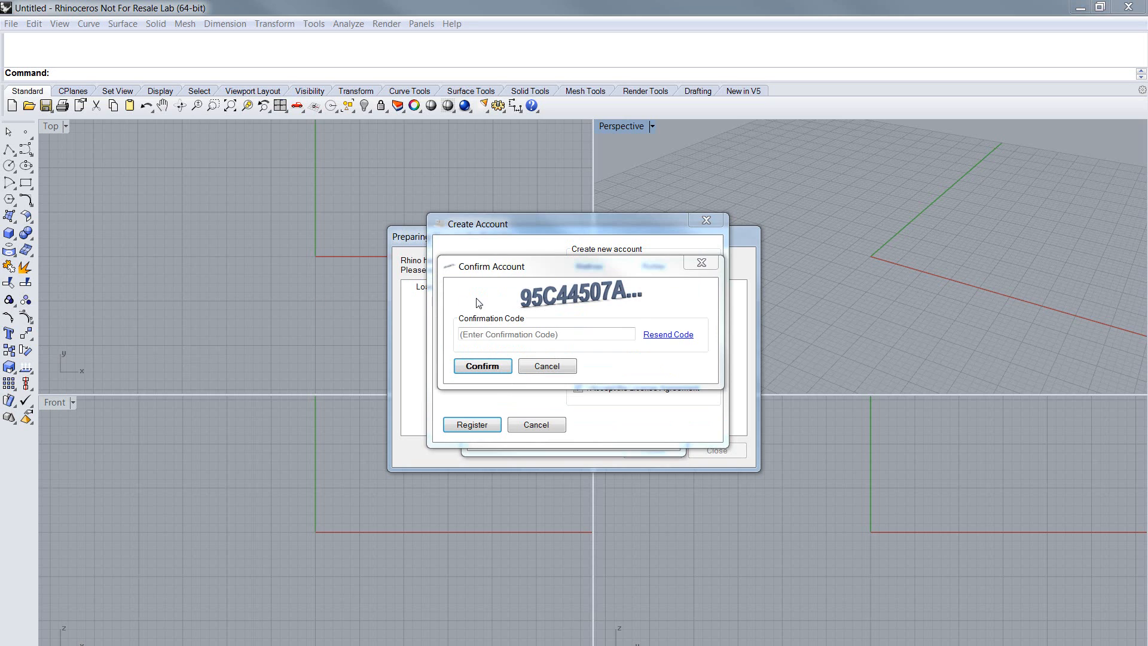
right_click(545, 334)
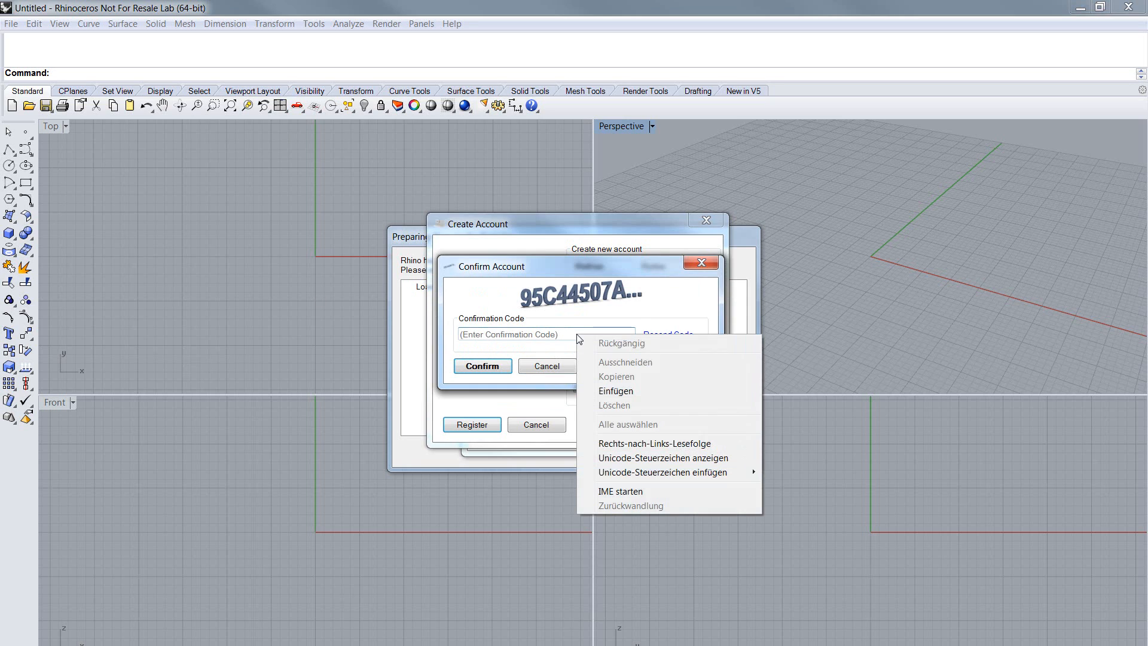
left_click(616, 391)
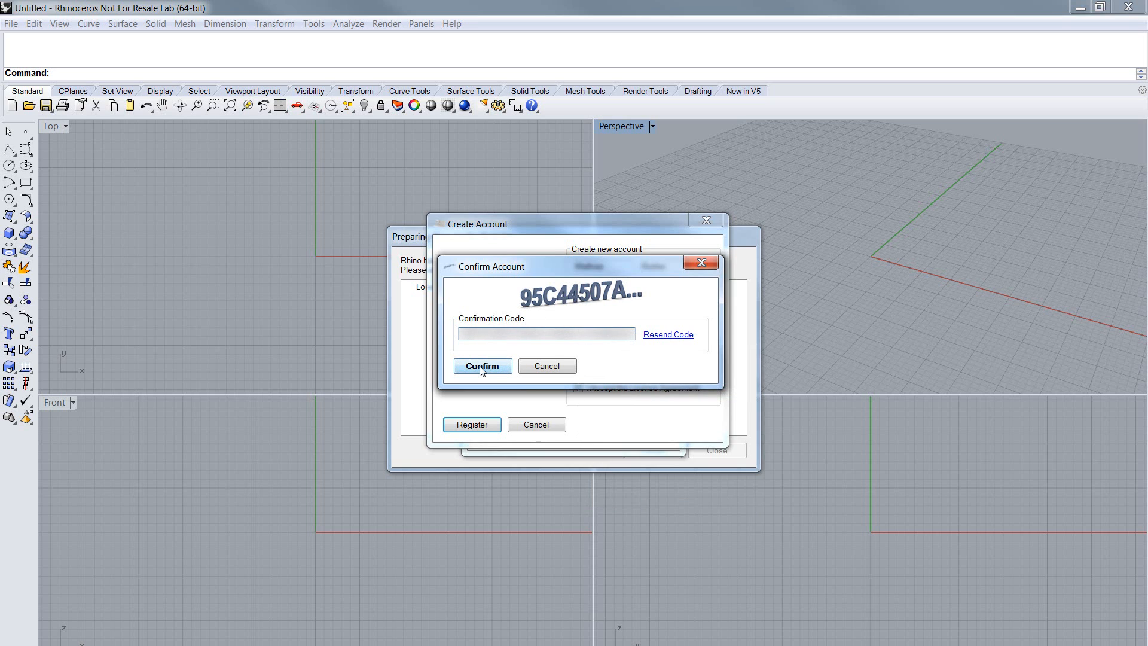
left_click(482, 366)
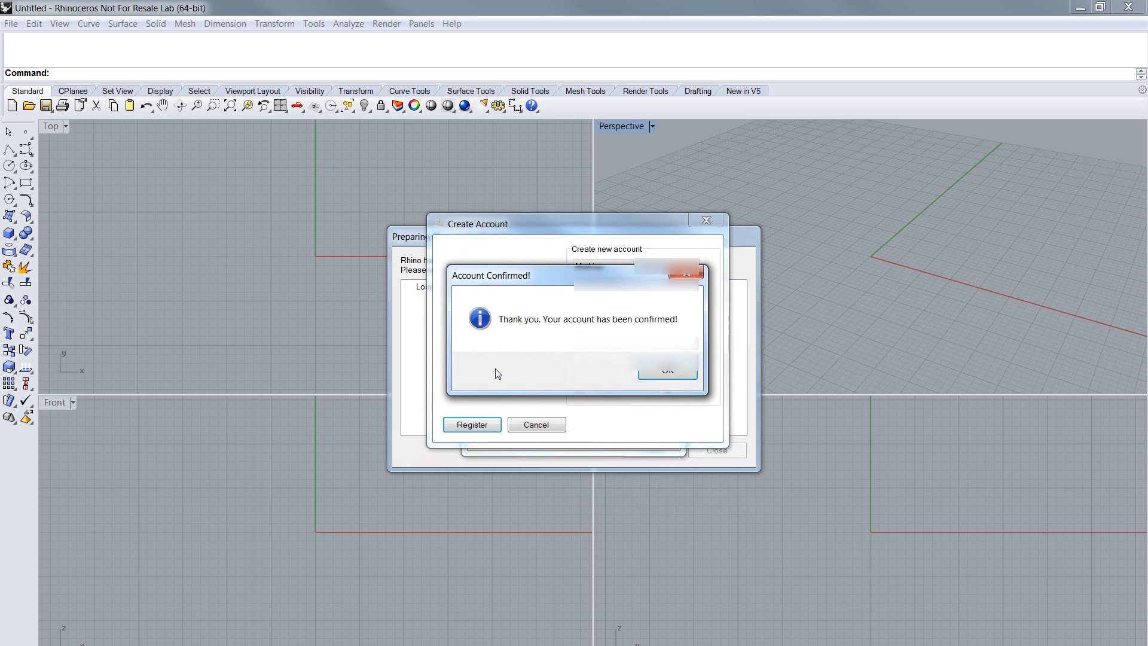
Log in with the confirmed account and acknowledge the computer registration
left_click(666, 369)
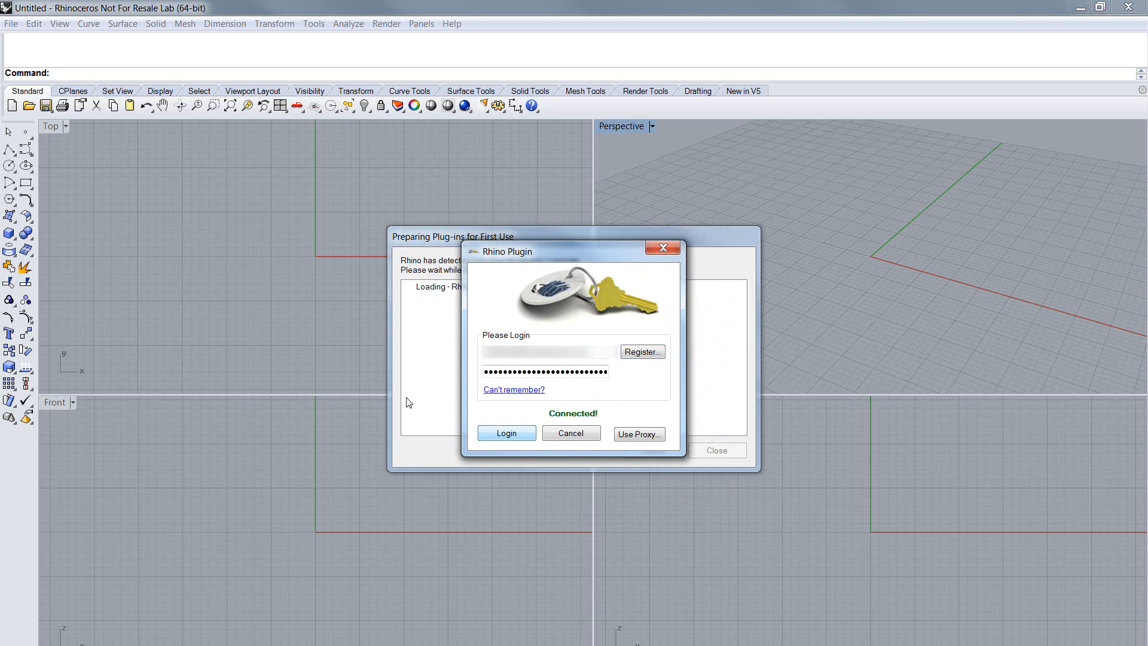
left_click(506, 433)
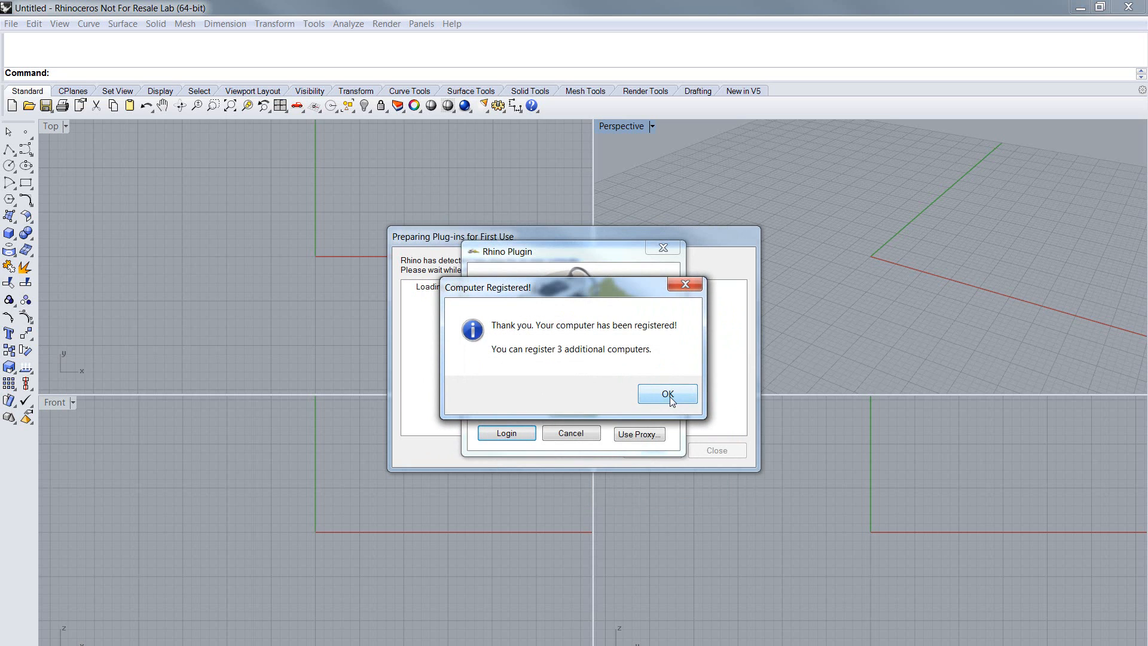
left_click(666, 393)
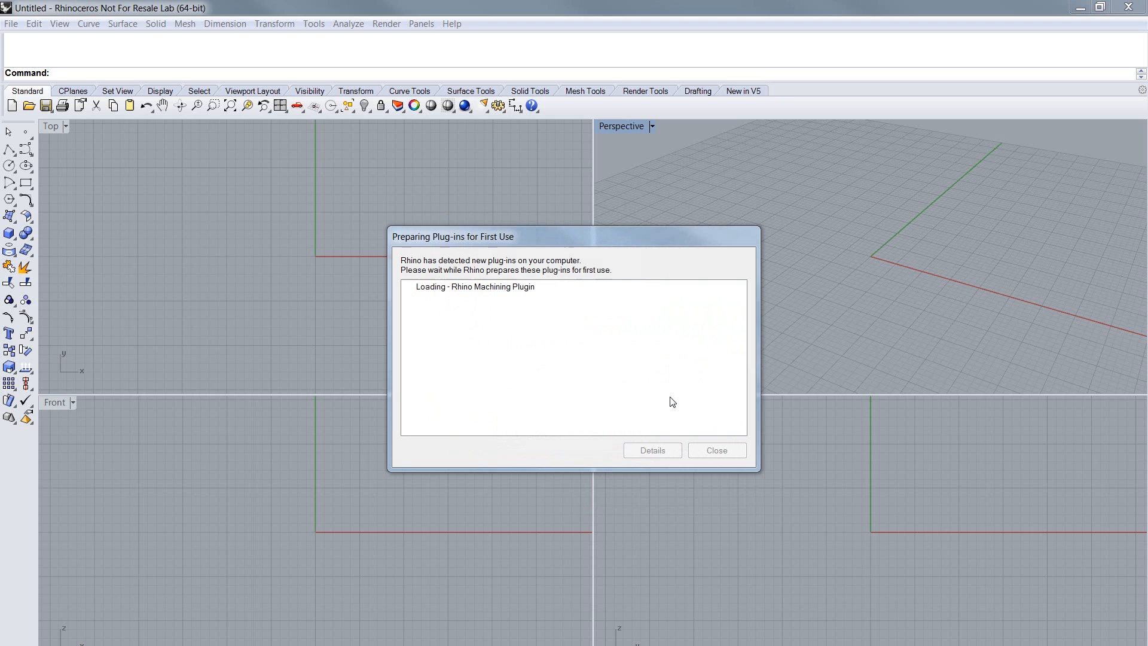
mouse_move(680, 389)
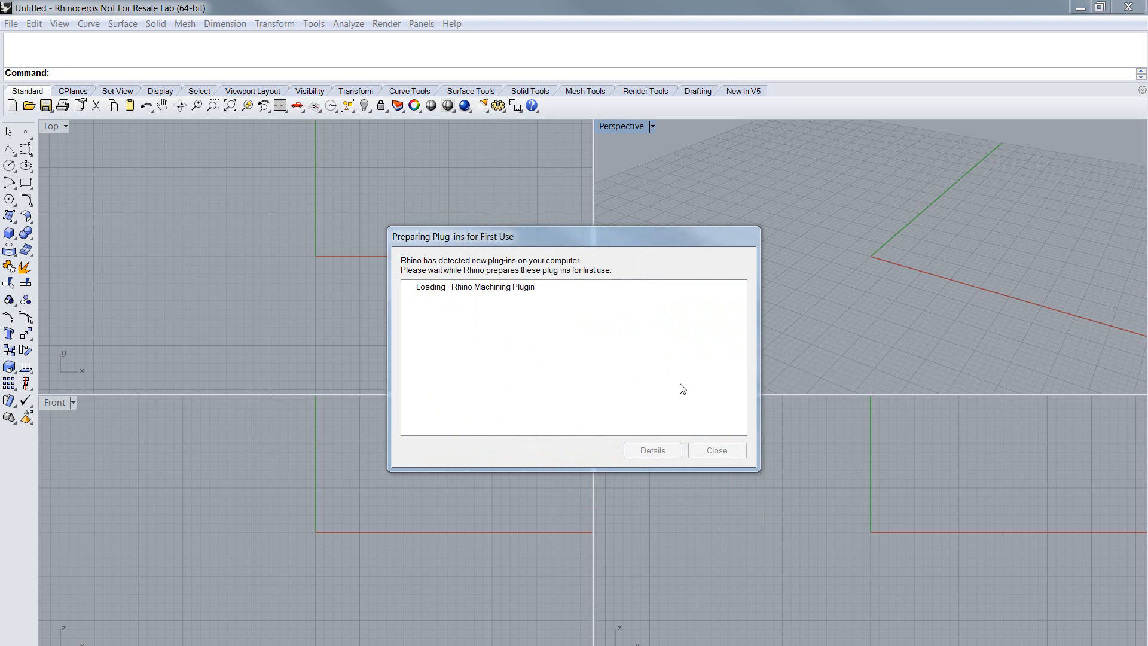